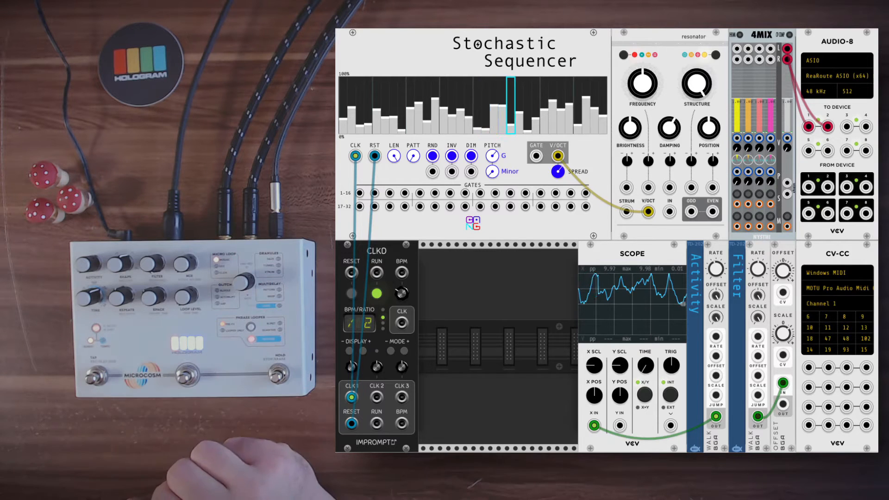
pyautogui.moveTo(198, 409)
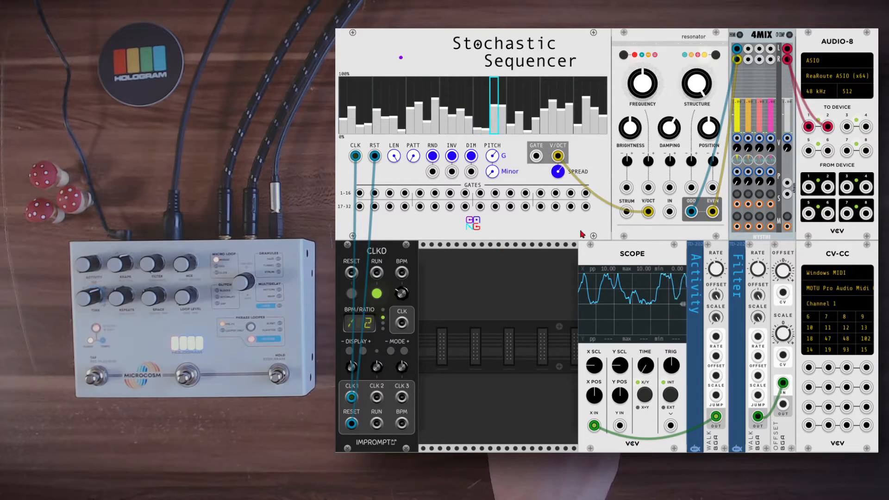
pyautogui.moveTo(700, 223)
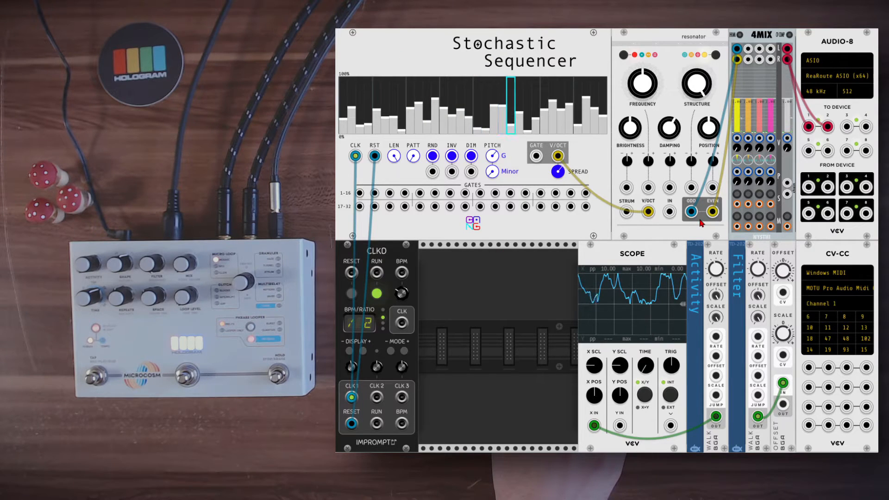